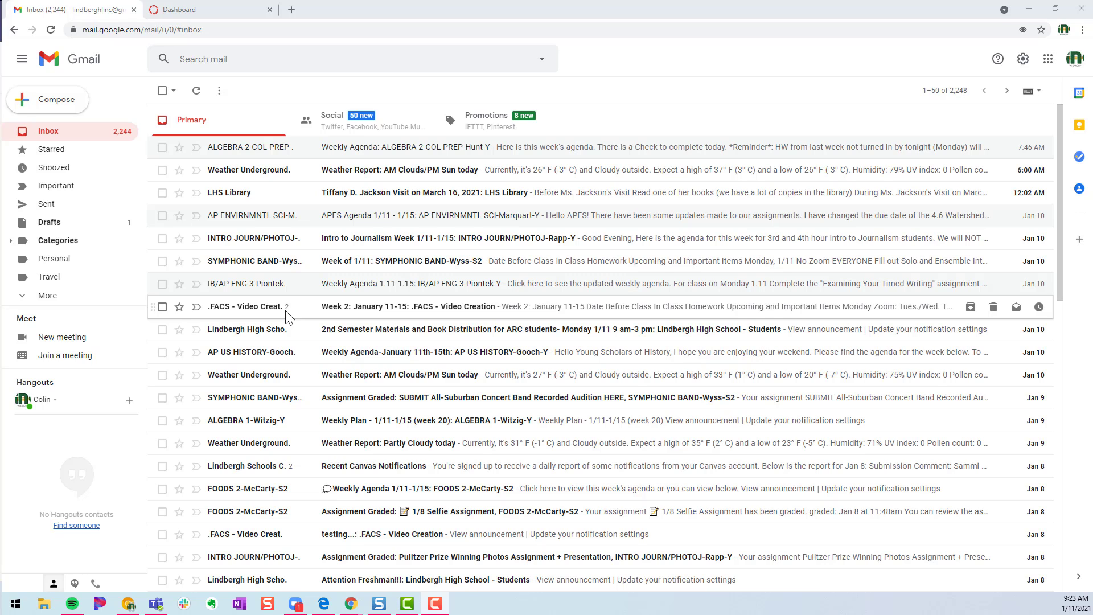
pyautogui.moveTo(348, 284)
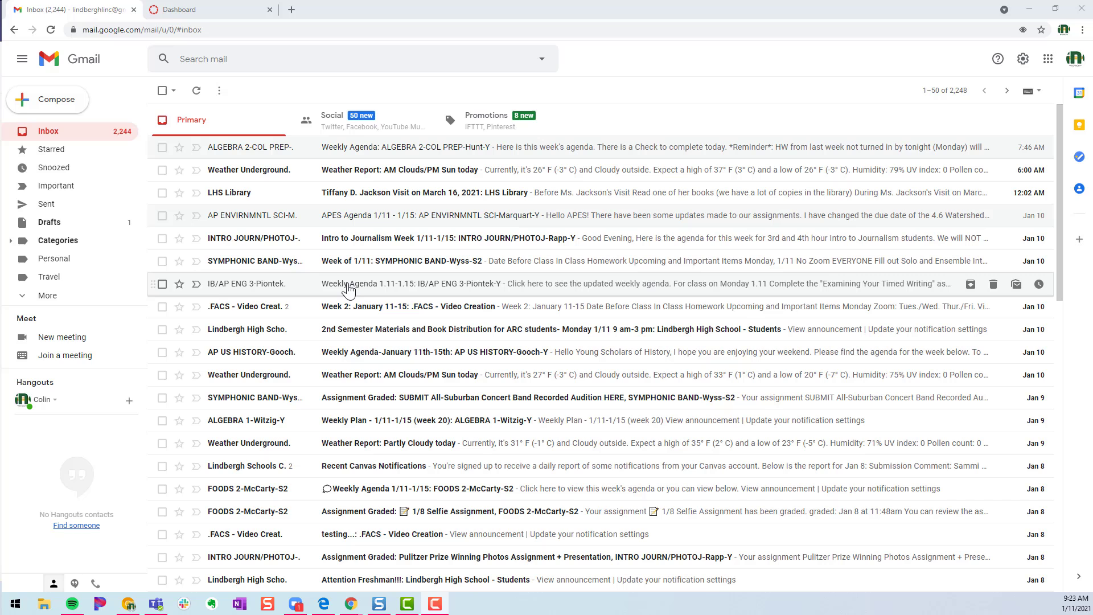
# Open the ALGEBRA 2-COL PREP-Hunt-Y Weekly Agenda email and read down its agenda table
pyautogui.click(178, 9)
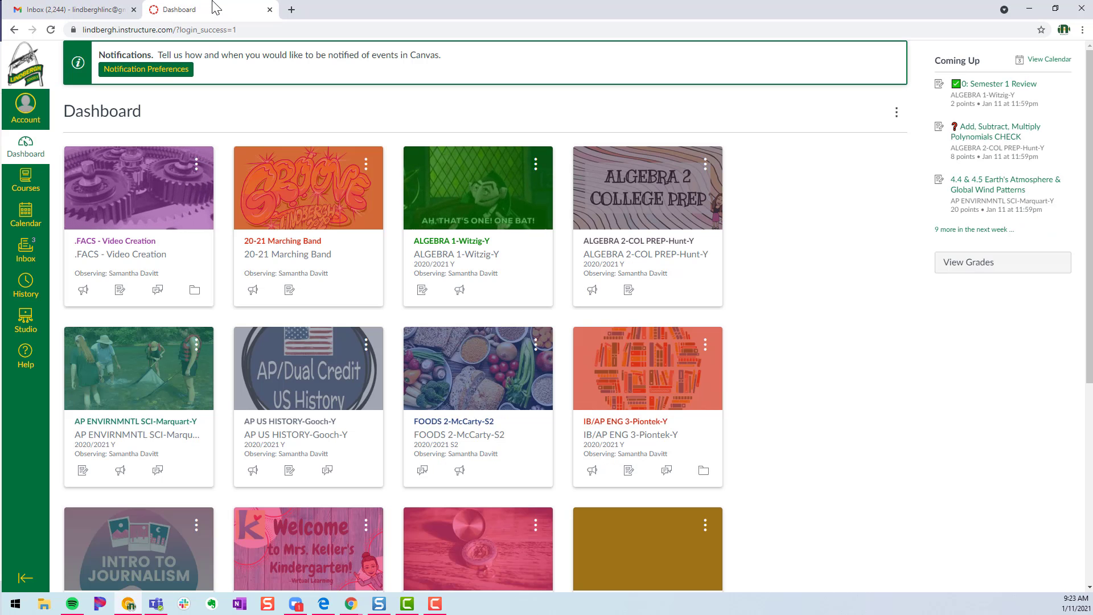
pyautogui.click(66, 9)
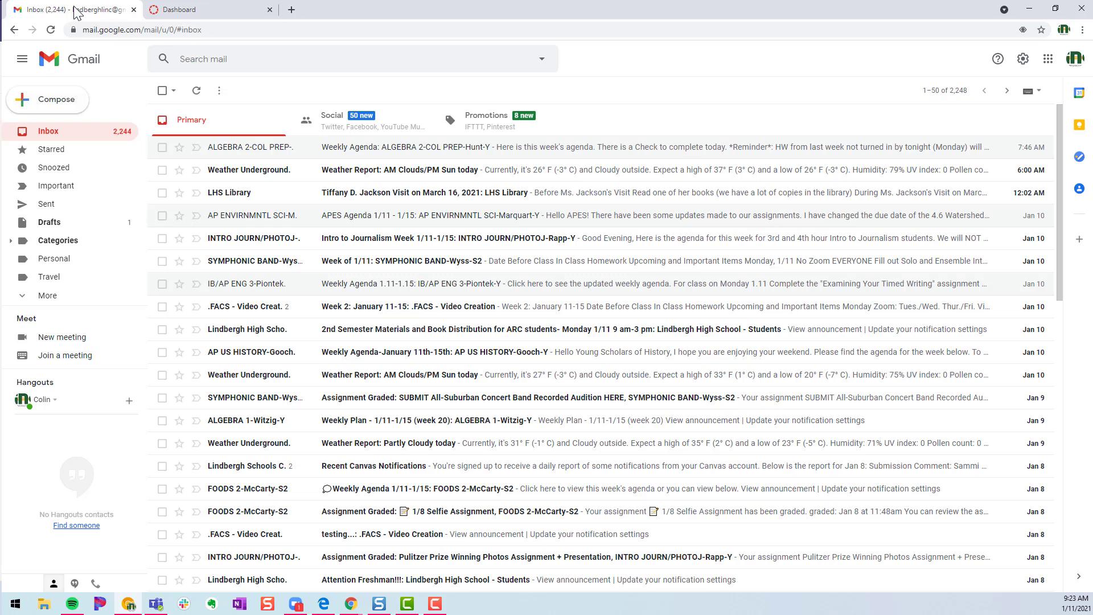
pyautogui.moveTo(259, 147)
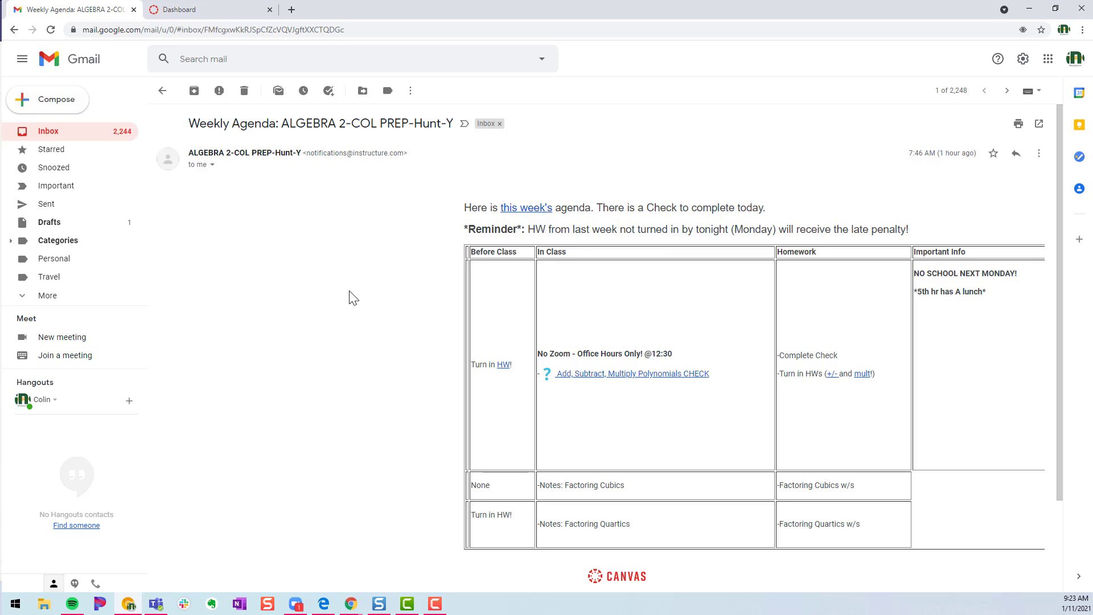
pyautogui.scroll(-3)
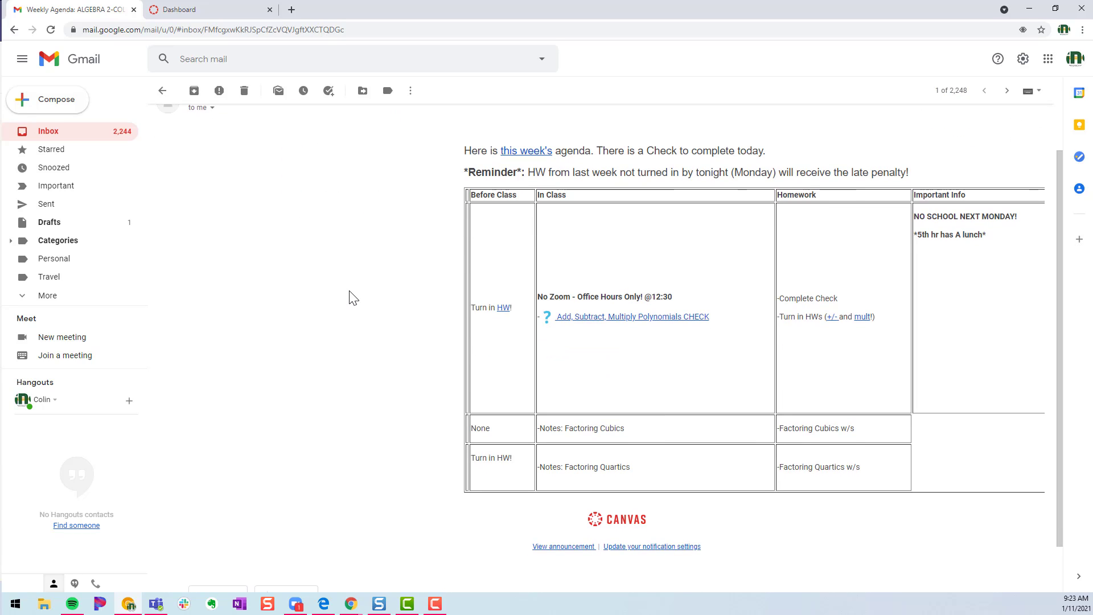
pyautogui.moveTo(526, 150)
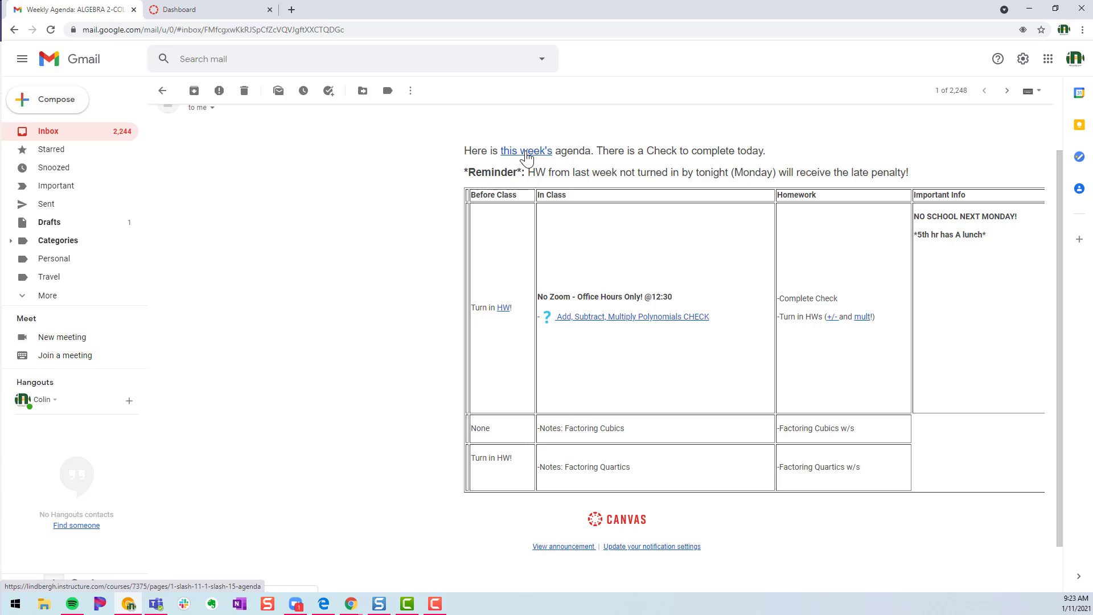
pyautogui.moveTo(515, 191)
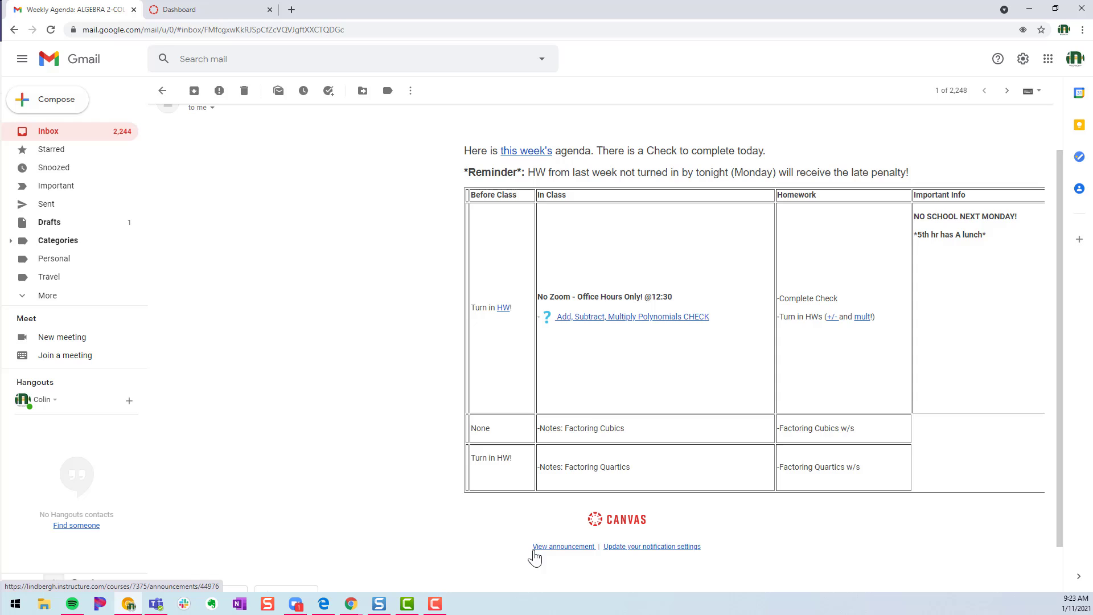
pyautogui.moveTo(562, 555)
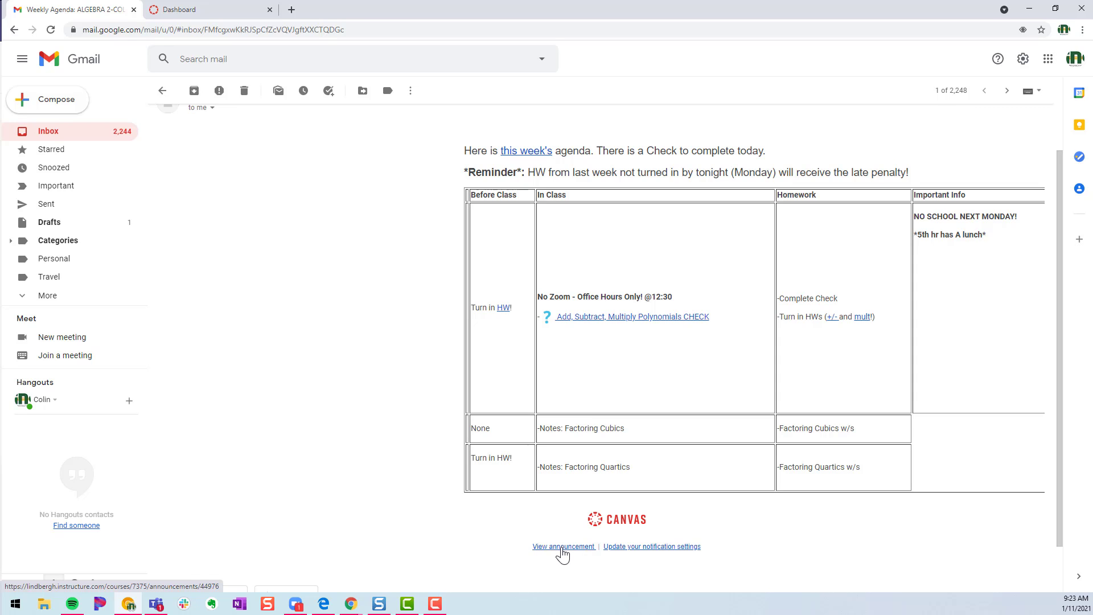
pyautogui.click(562, 545)
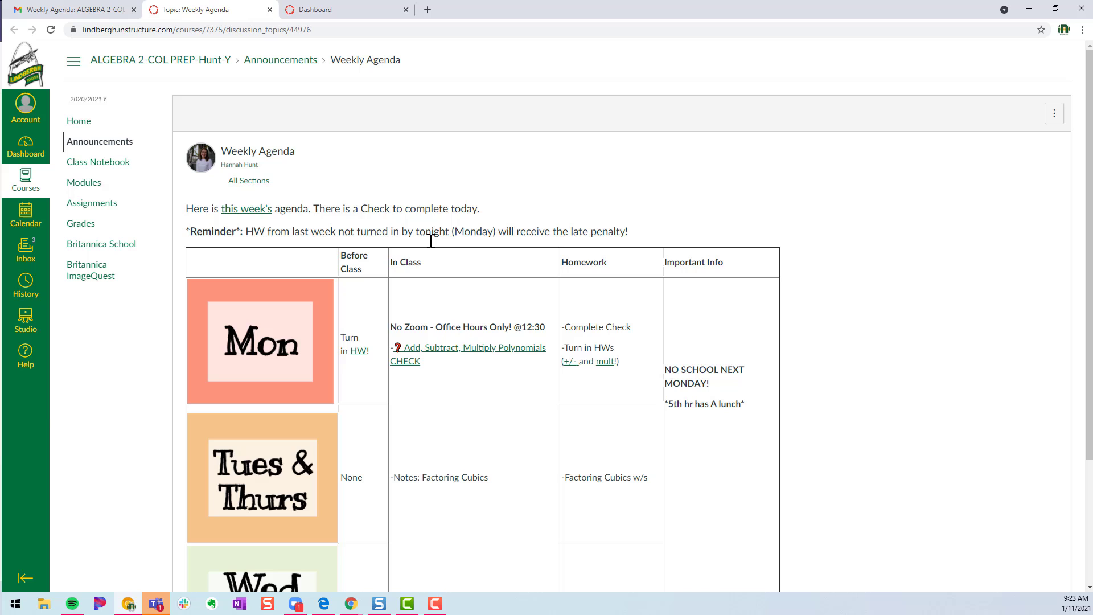
pyautogui.moveTo(455, 253)
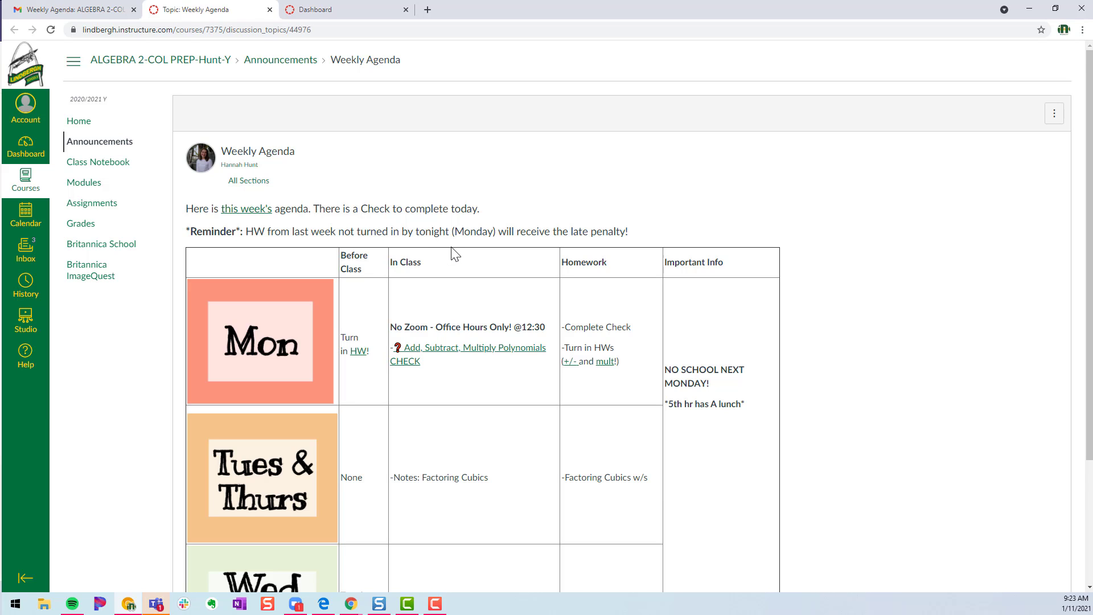
pyautogui.scroll(-3)
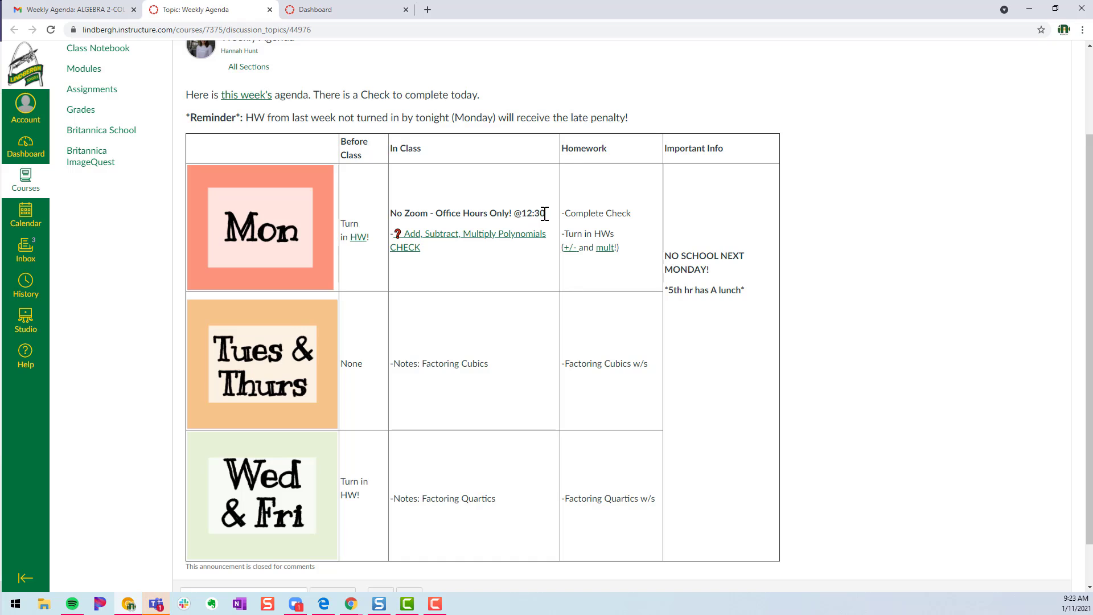
pyautogui.moveTo(549, 213); pyautogui.dragTo(512, 213)
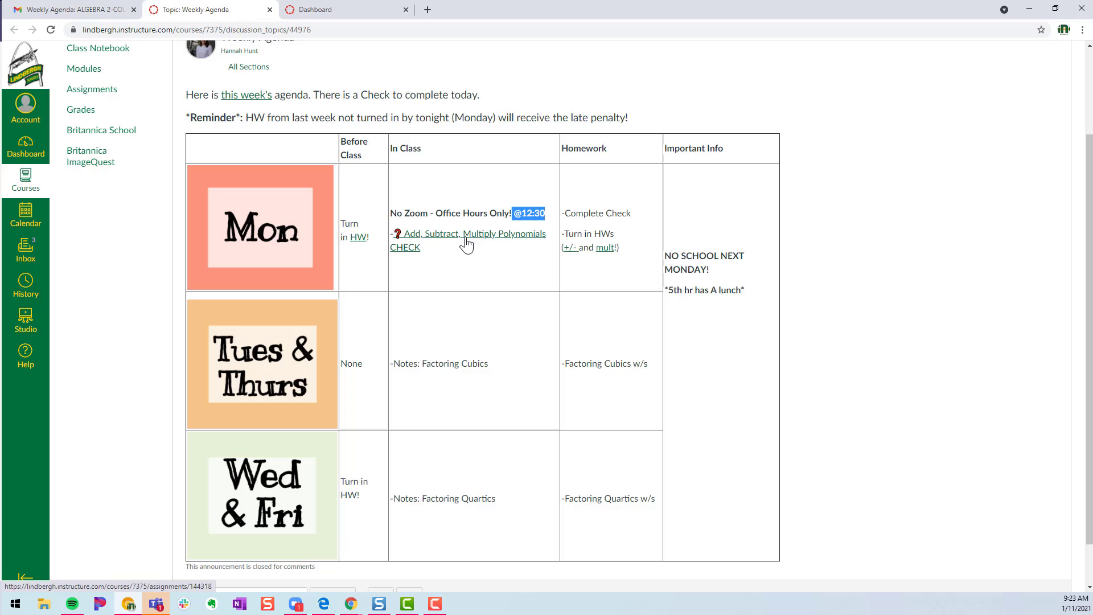
pyautogui.moveTo(463, 233)
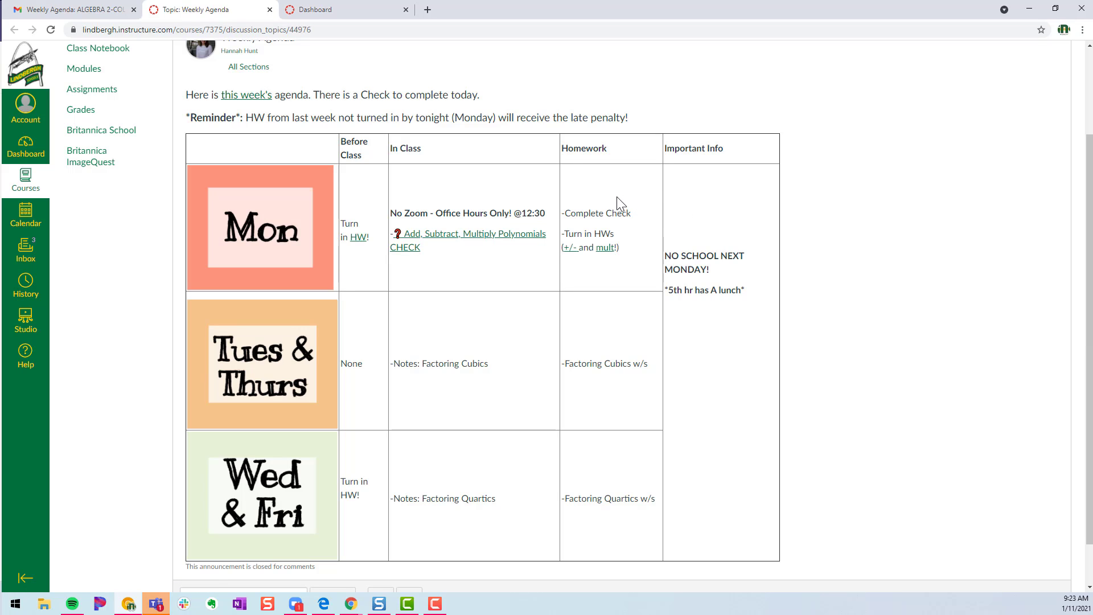
pyautogui.moveTo(489, 332)
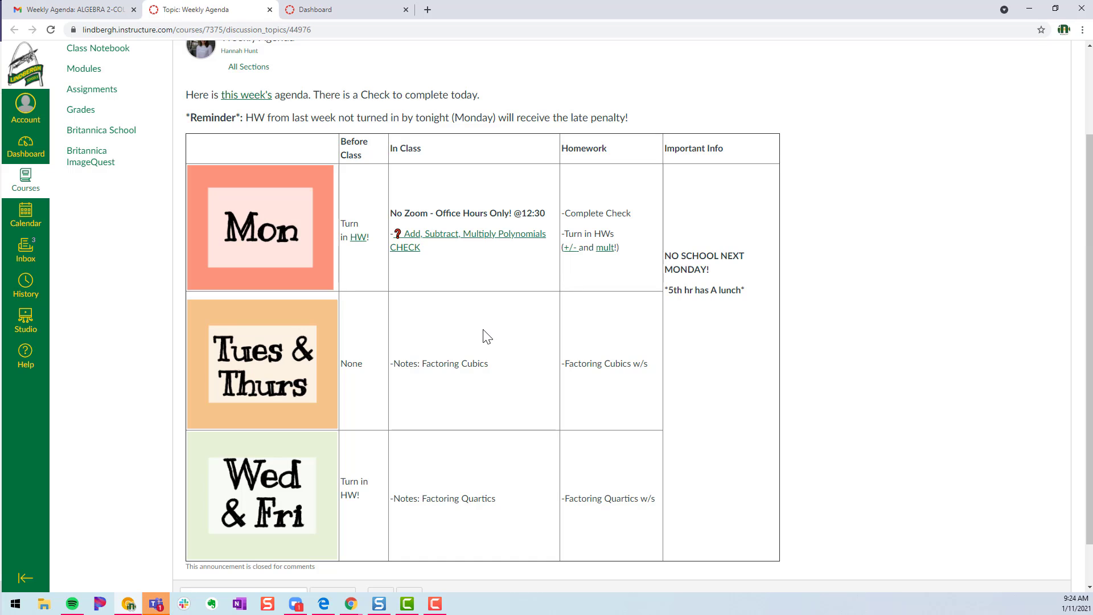
pyautogui.moveTo(467, 493)
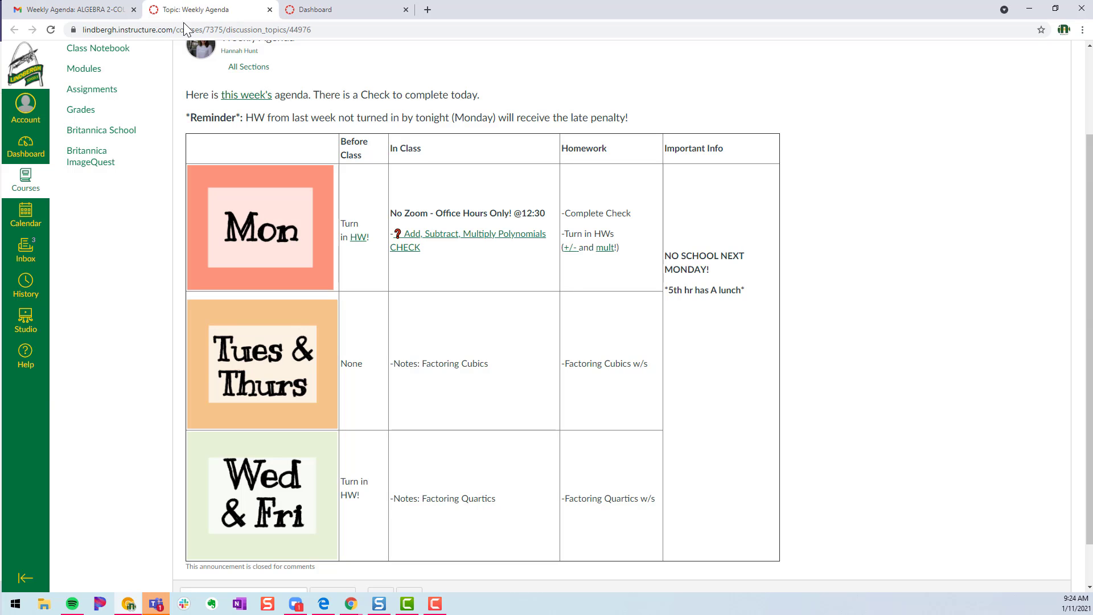
pyautogui.click(69, 9)
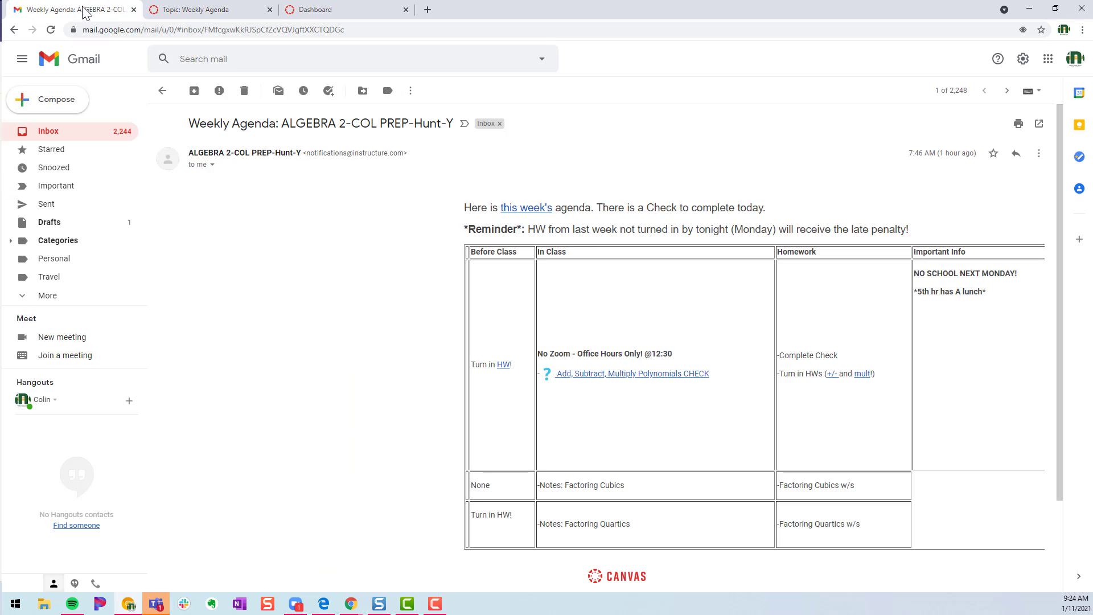
pyautogui.moveTo(281, 112)
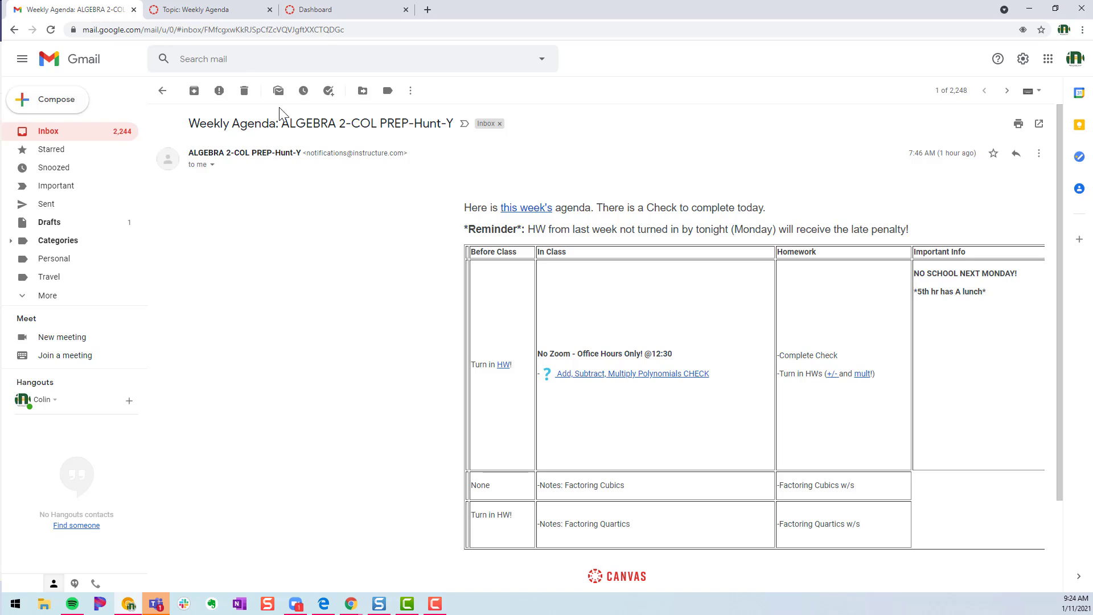
pyautogui.moveTo(324, 159)
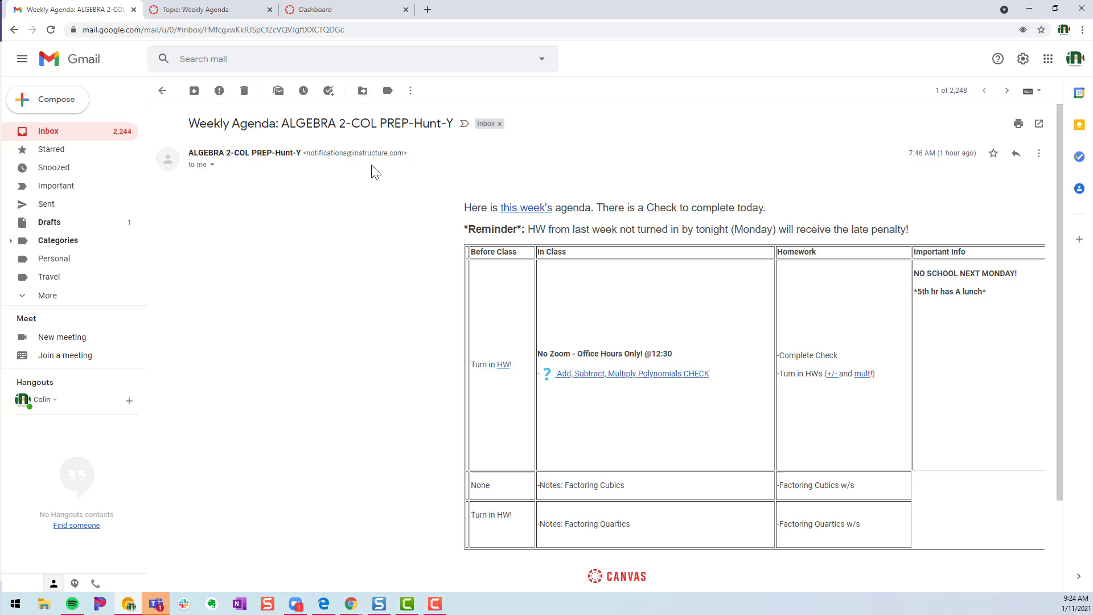
pyautogui.click(314, 58)
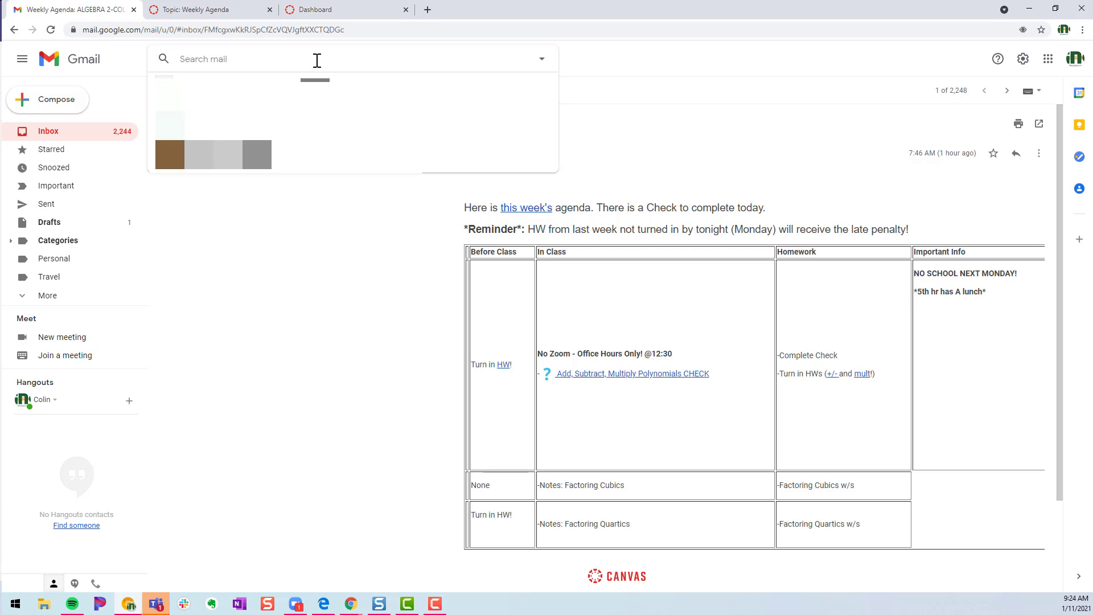
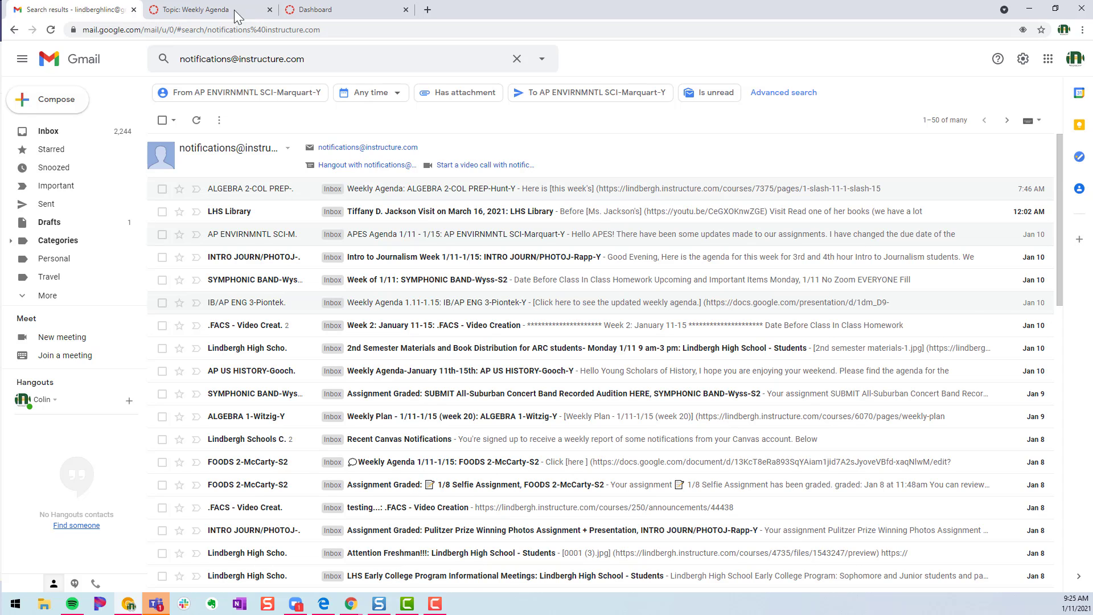
# From the Canvas dashboard, show announcements for AP ENVIRNMNTL SCI-Marquart-Y
pyautogui.click(206, 9)
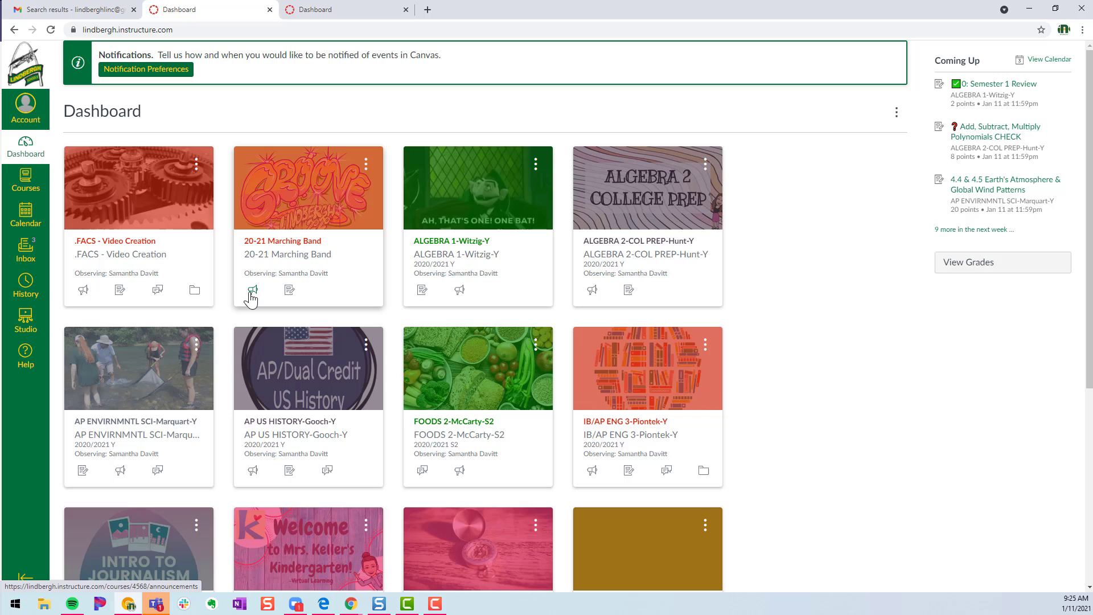
pyautogui.moveTo(253, 289)
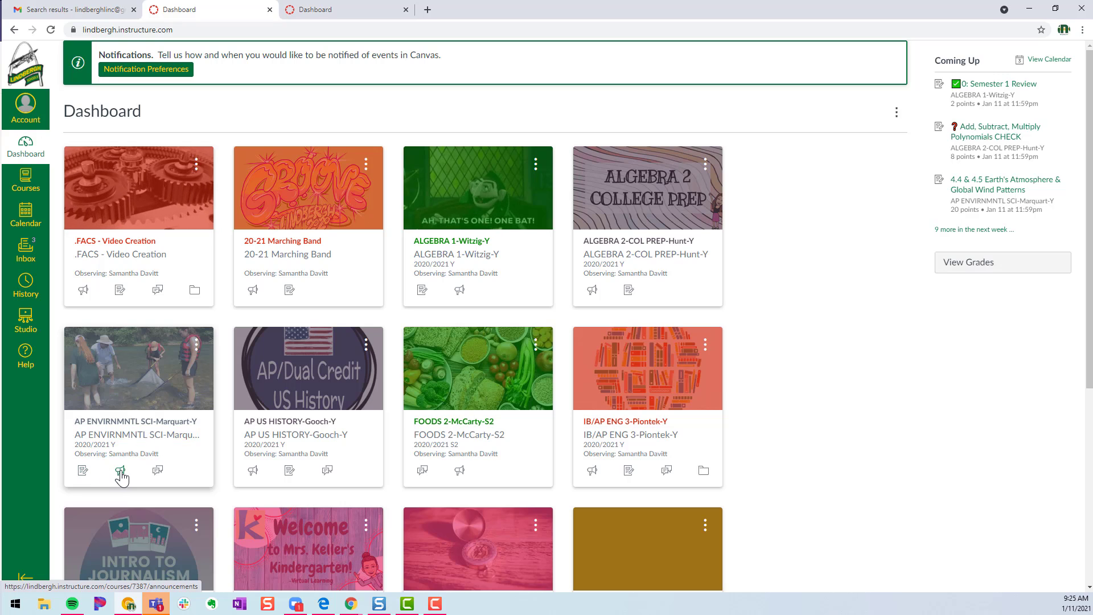
pyautogui.click(119, 470)
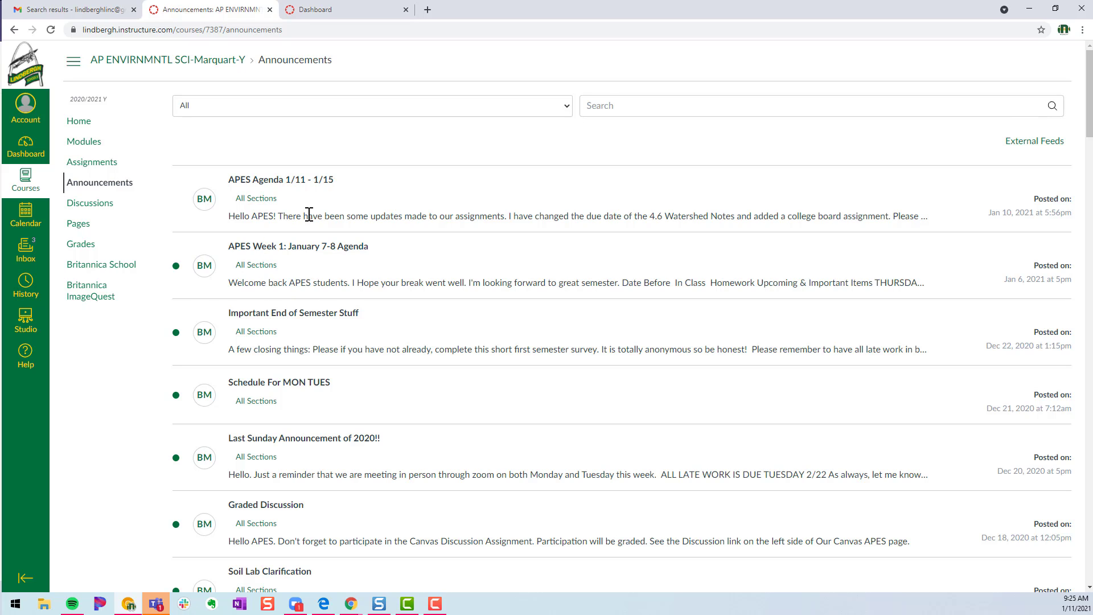
pyautogui.moveTo(274, 182)
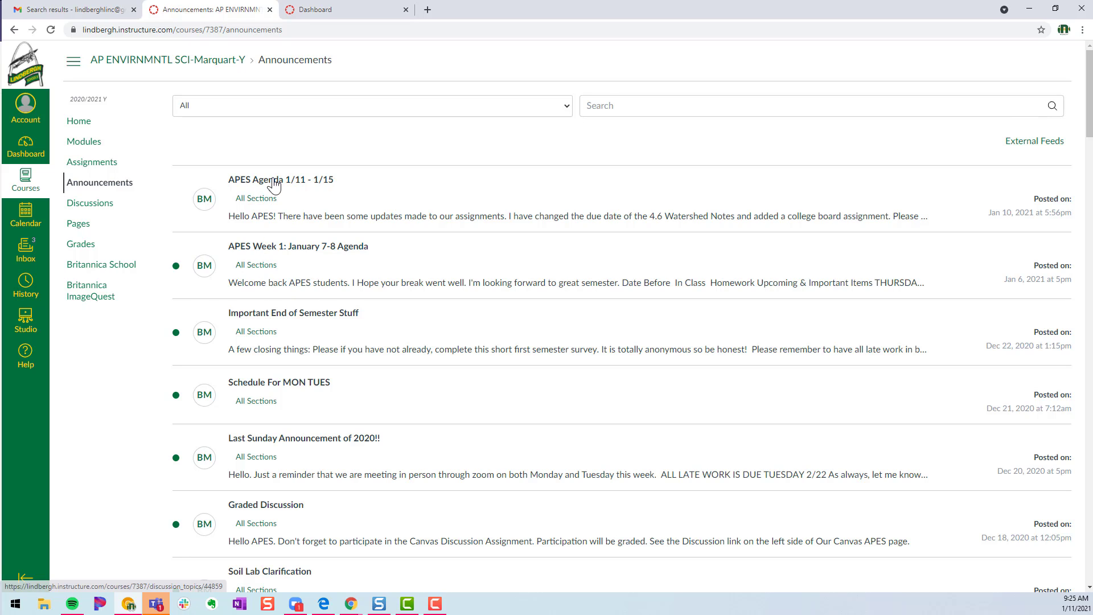
# Read the APES Agenda 1/11 - 1/15 announcement and its weekly agenda table
pyautogui.click(280, 179)
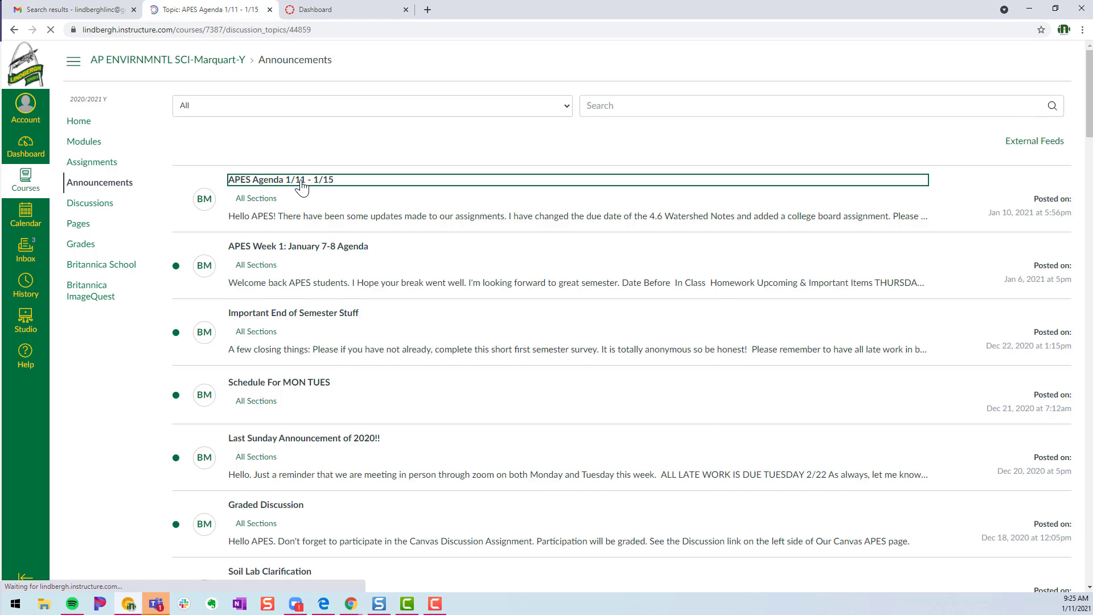
pyautogui.click(280, 179)
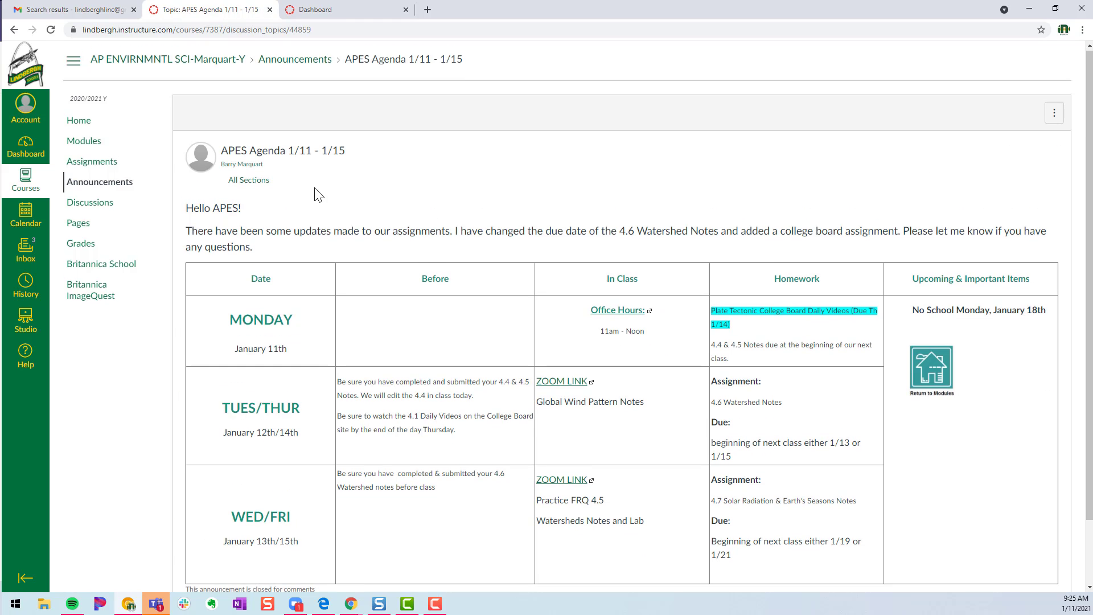
pyautogui.scroll(-3)
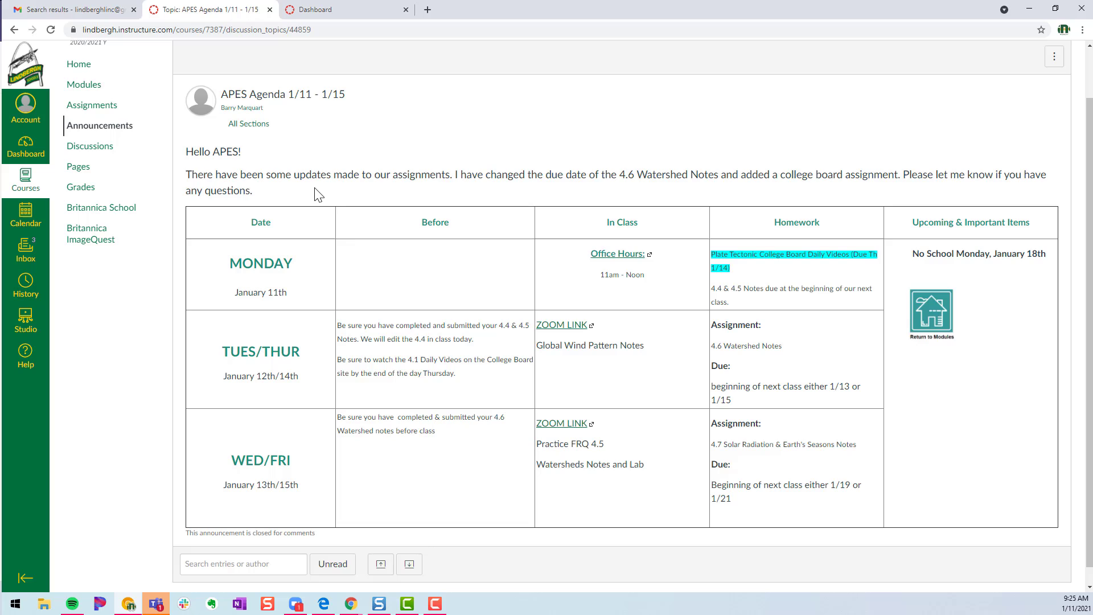